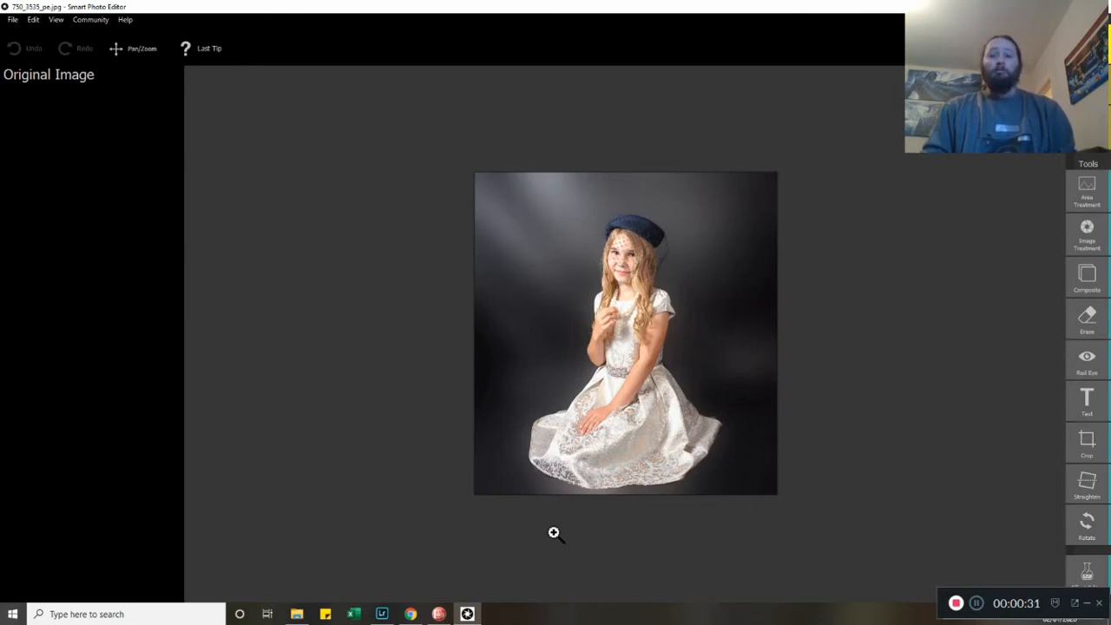
mouse_move(534, 510)
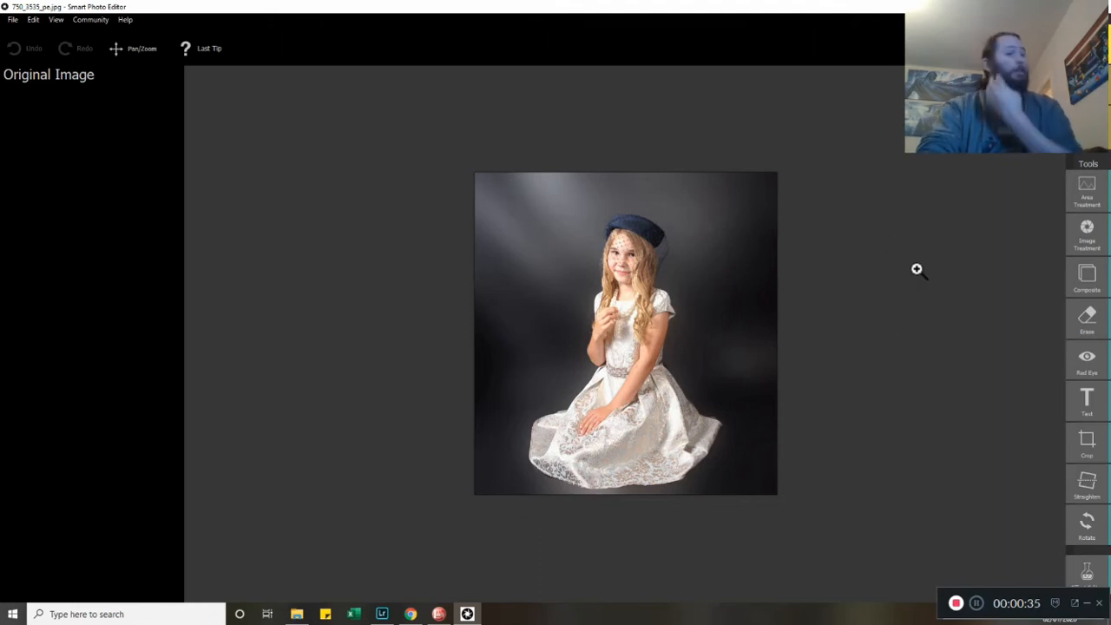
mouse_move(1042, 264)
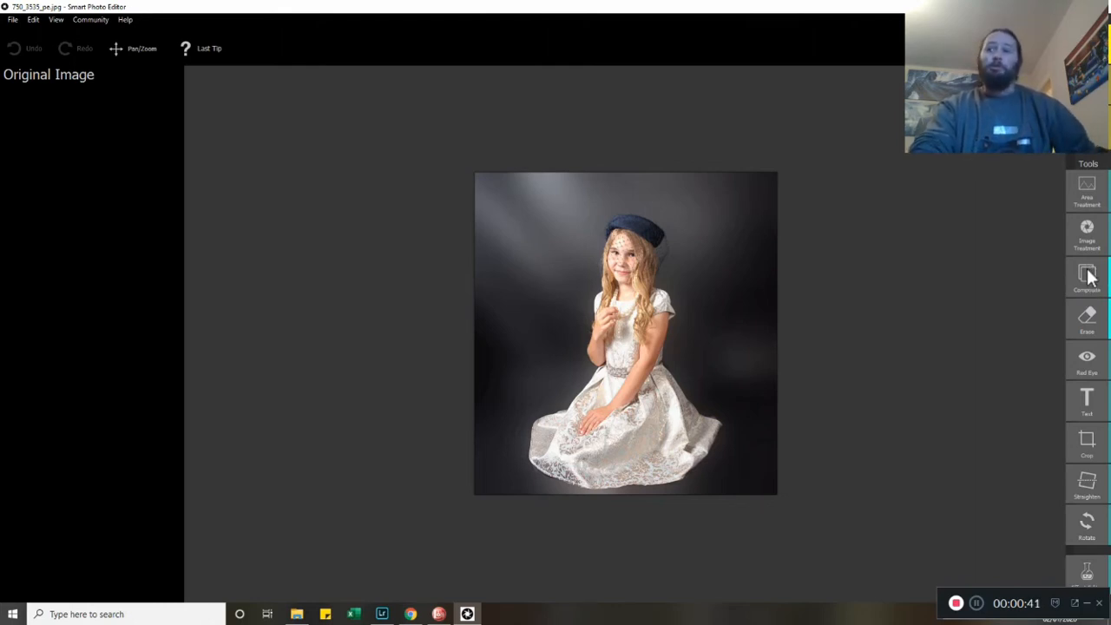
mouse_move(1091, 287)
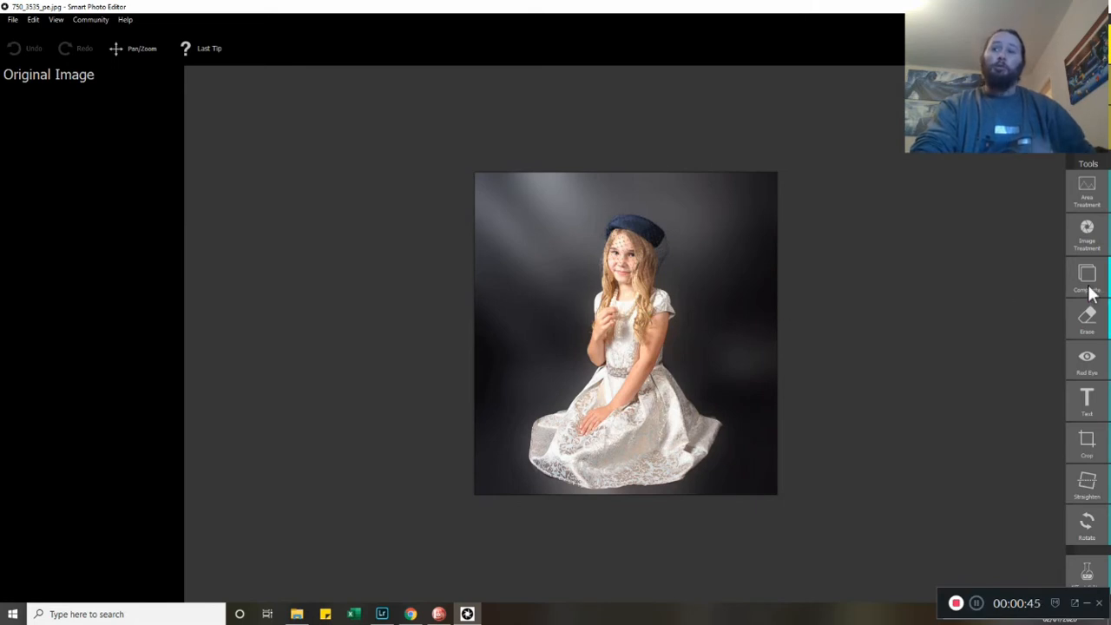
Step: Begin a composite and load 'bird cage red.jpg' as a new underlay beneath the portrait
click(1087, 278)
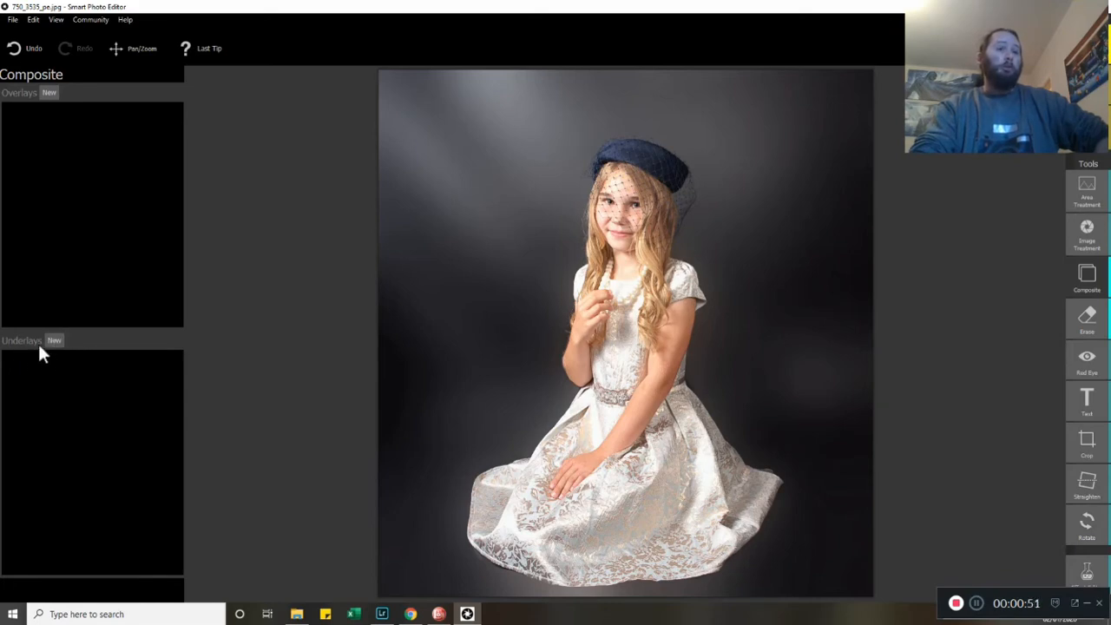
mouse_move(56, 349)
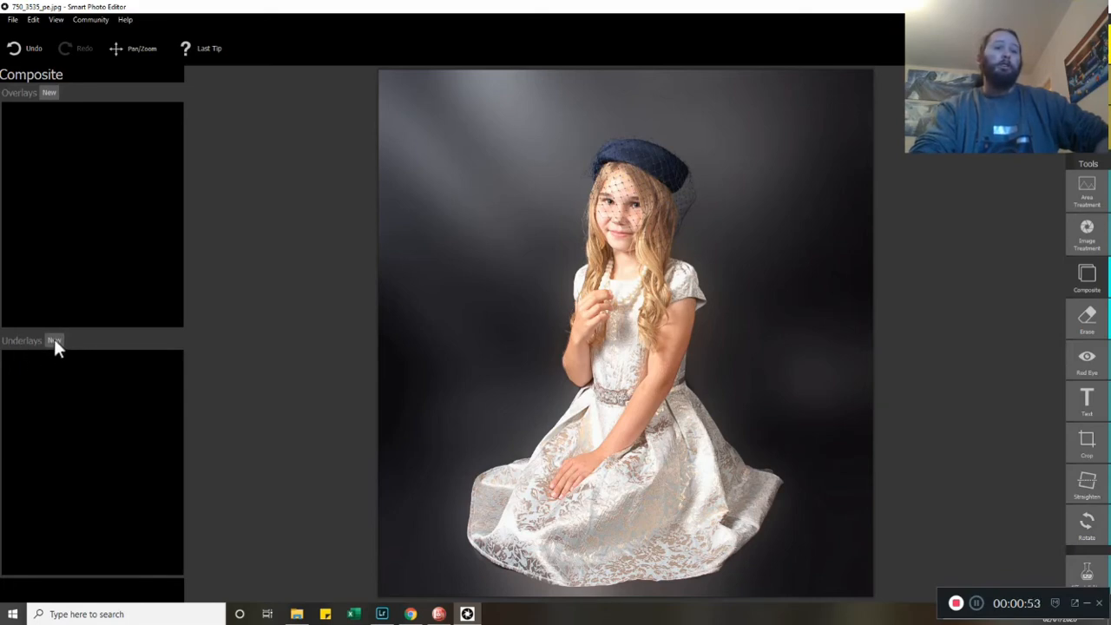
click(21, 338)
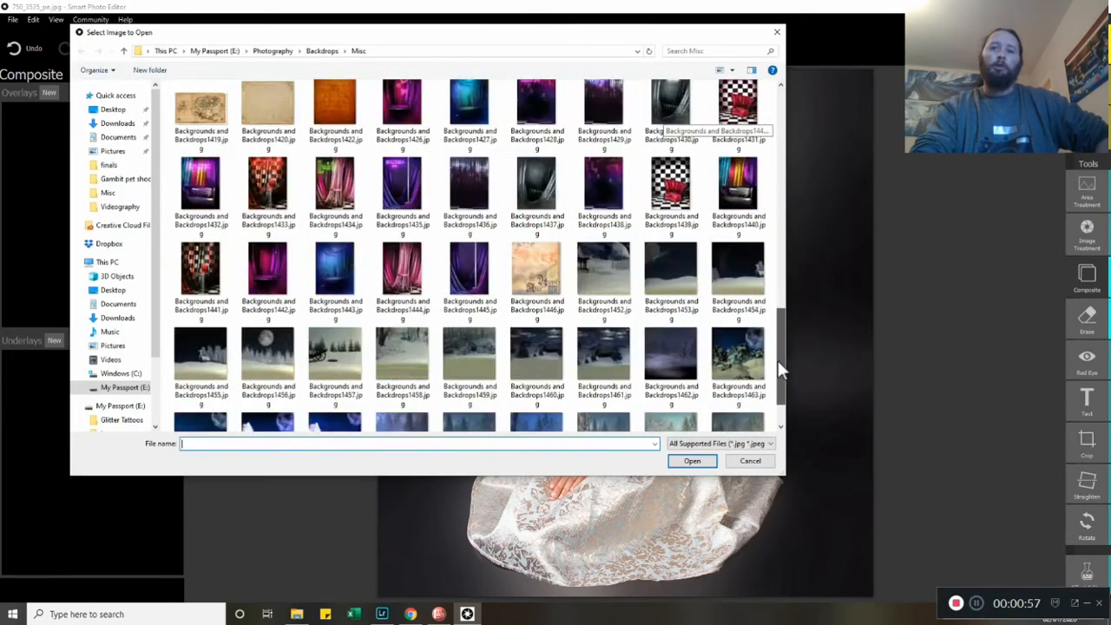
click(738, 379)
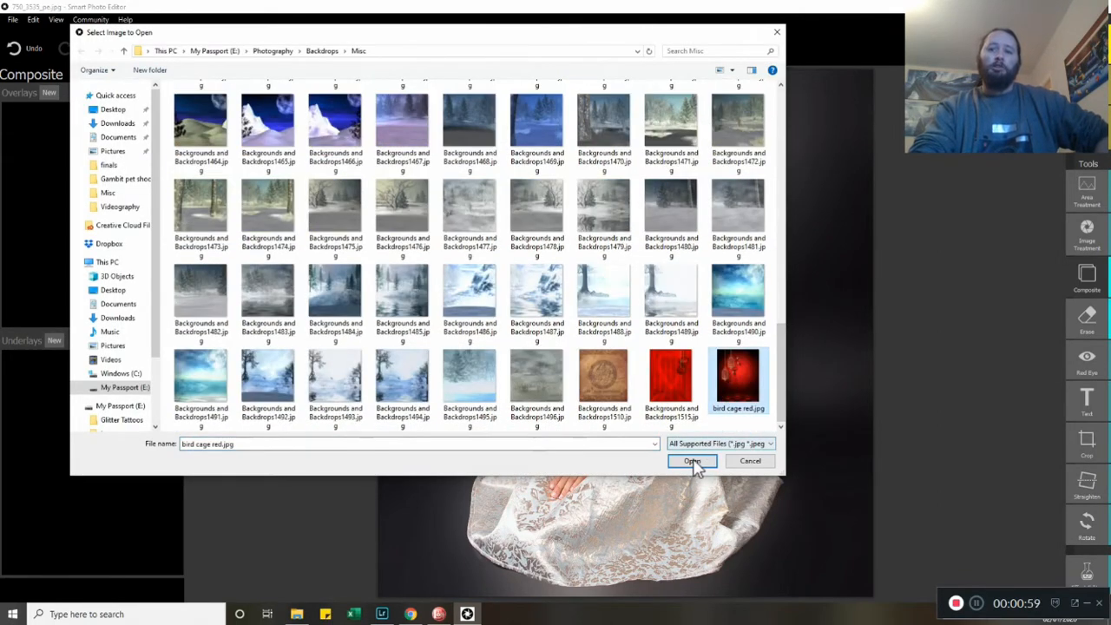
click(691, 462)
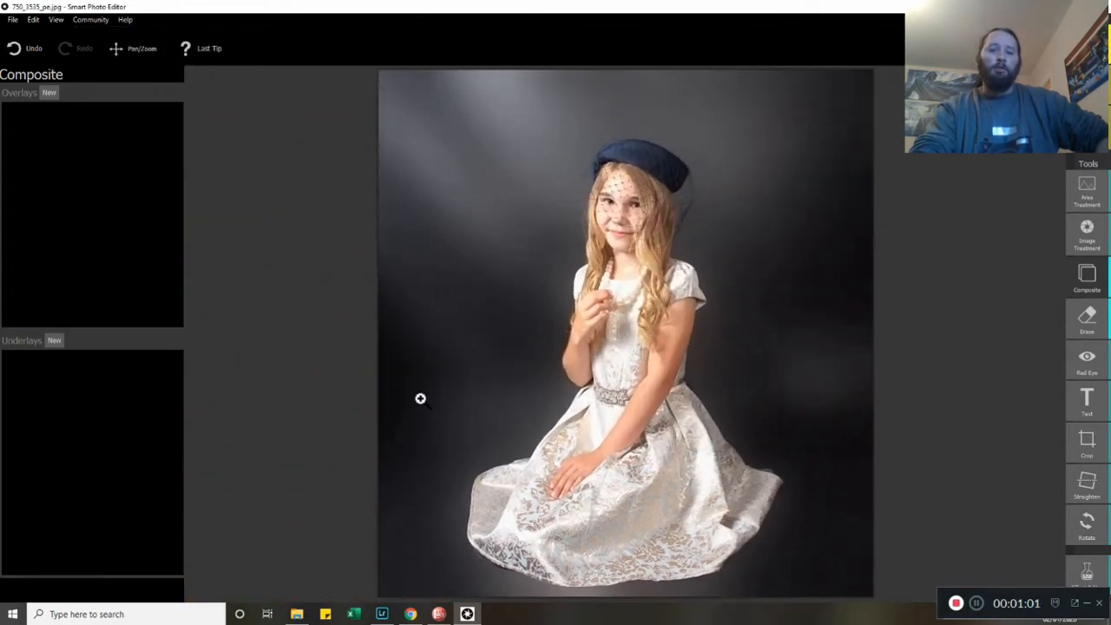
Step: Enter Select Area to paint the girl as the region to keep over the backdrop
click(1087, 274)
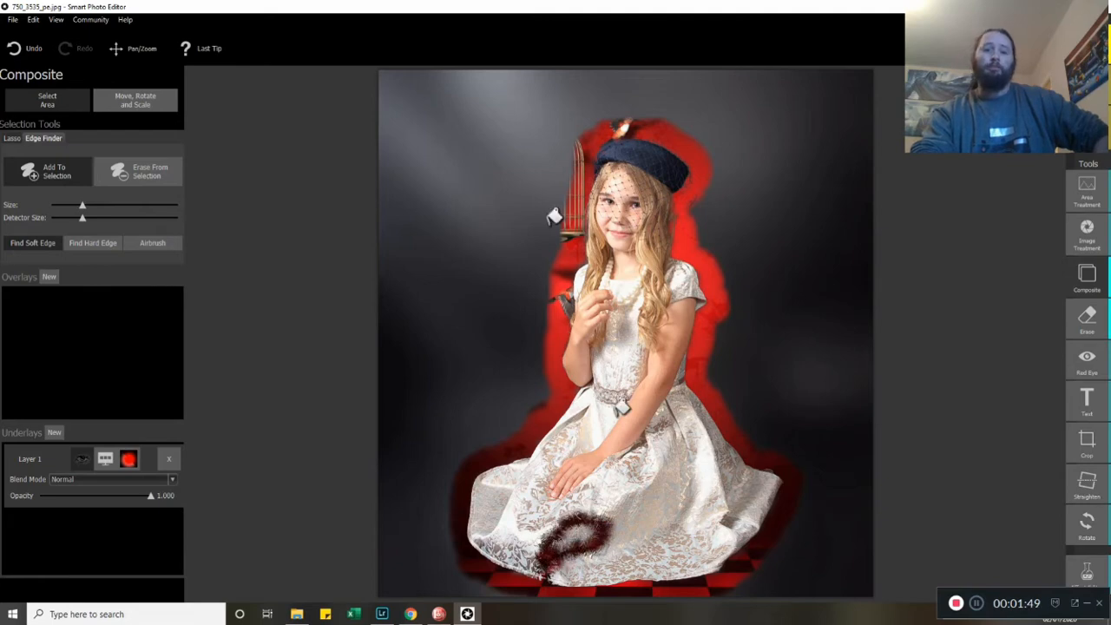
mouse_move(621, 408)
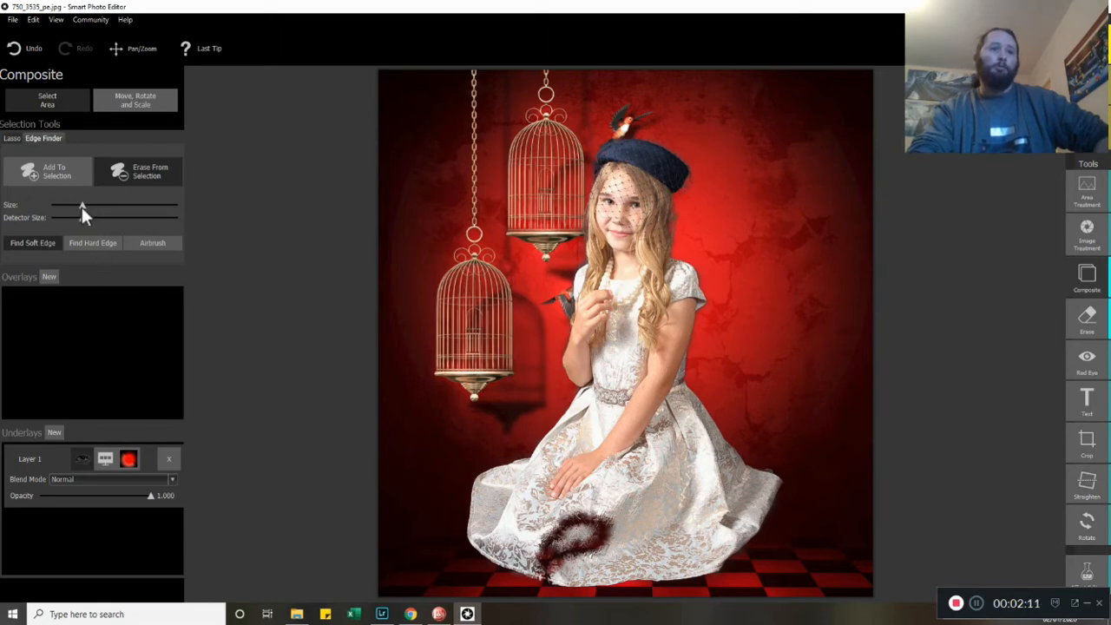
Step: Reduce the selection brush size for finer work along the girl's edges
drag(83, 217, 105, 205)
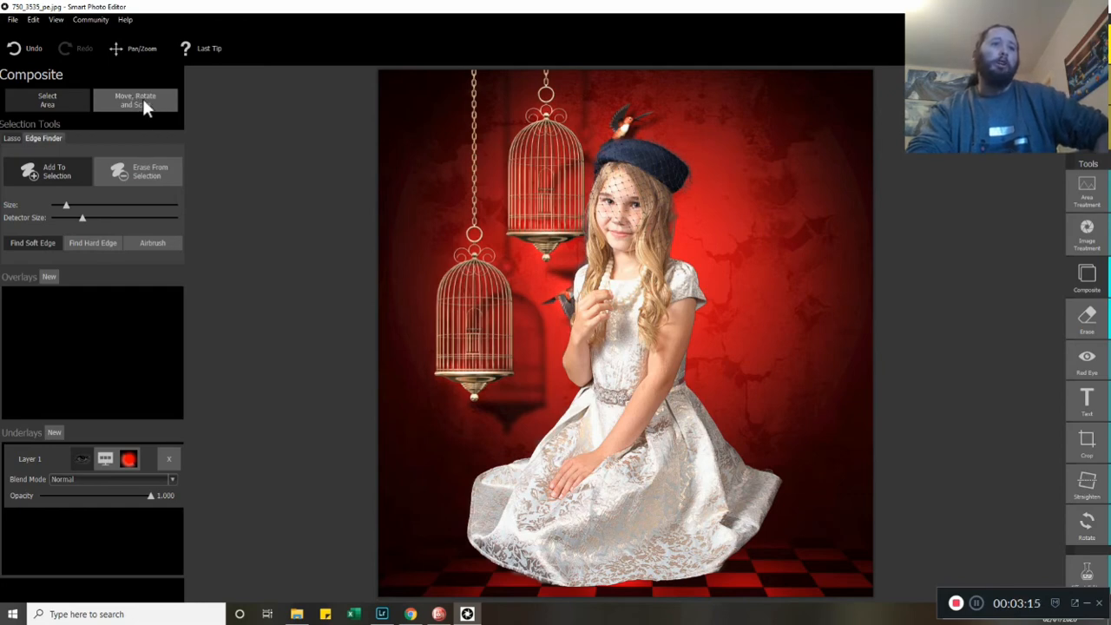
Step: Move and scale the backdrop so the cages sit higher, then resume refining the selection
click(135, 99)
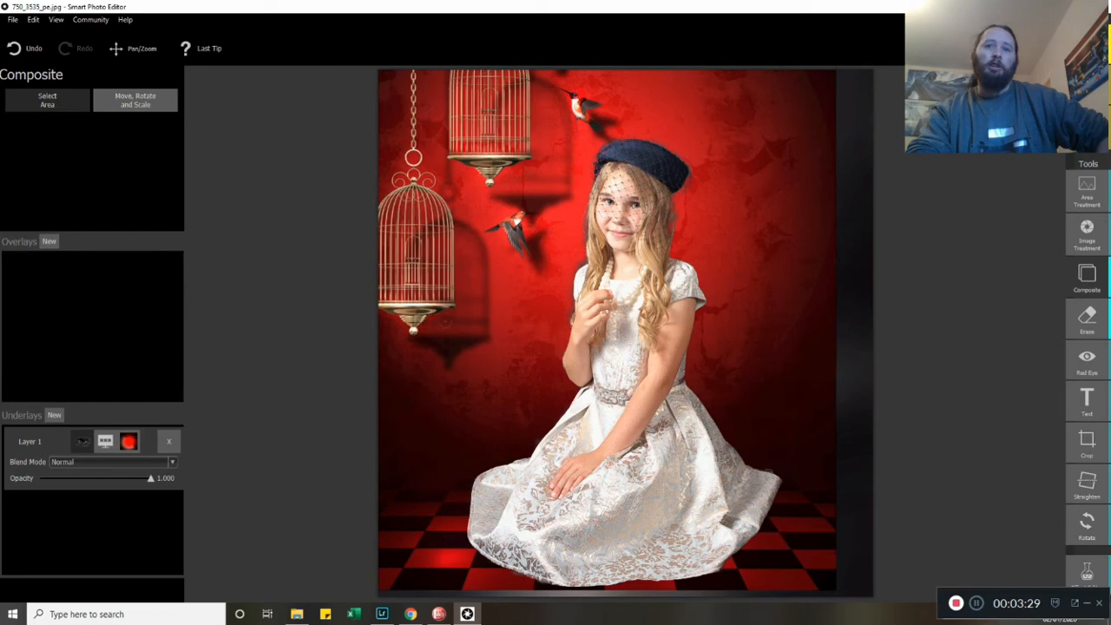
click(47, 99)
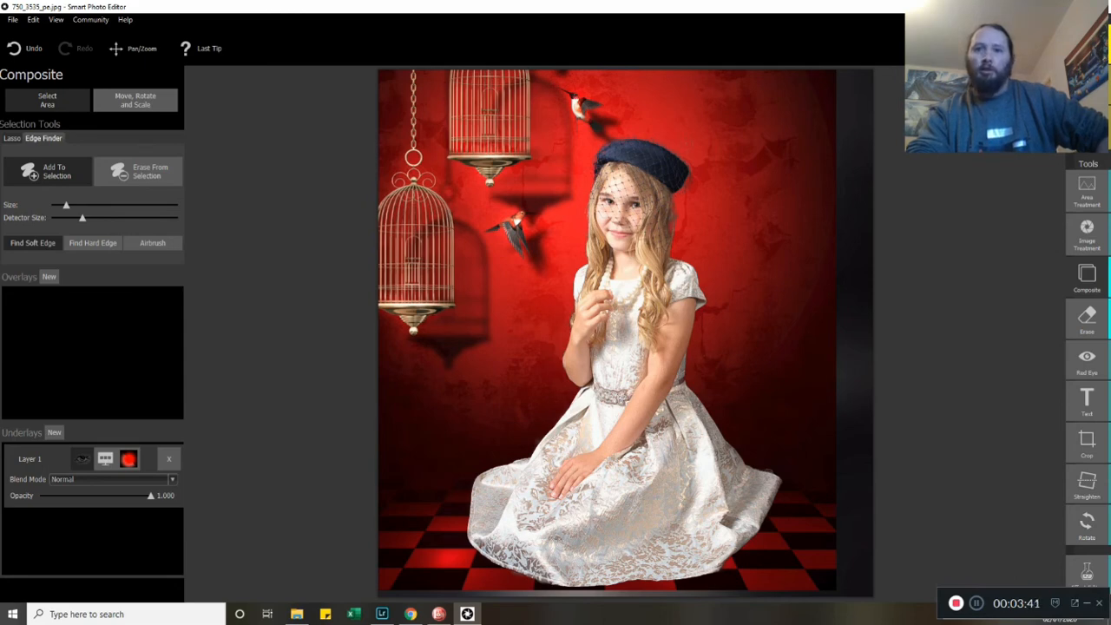
mouse_move(785, 612)
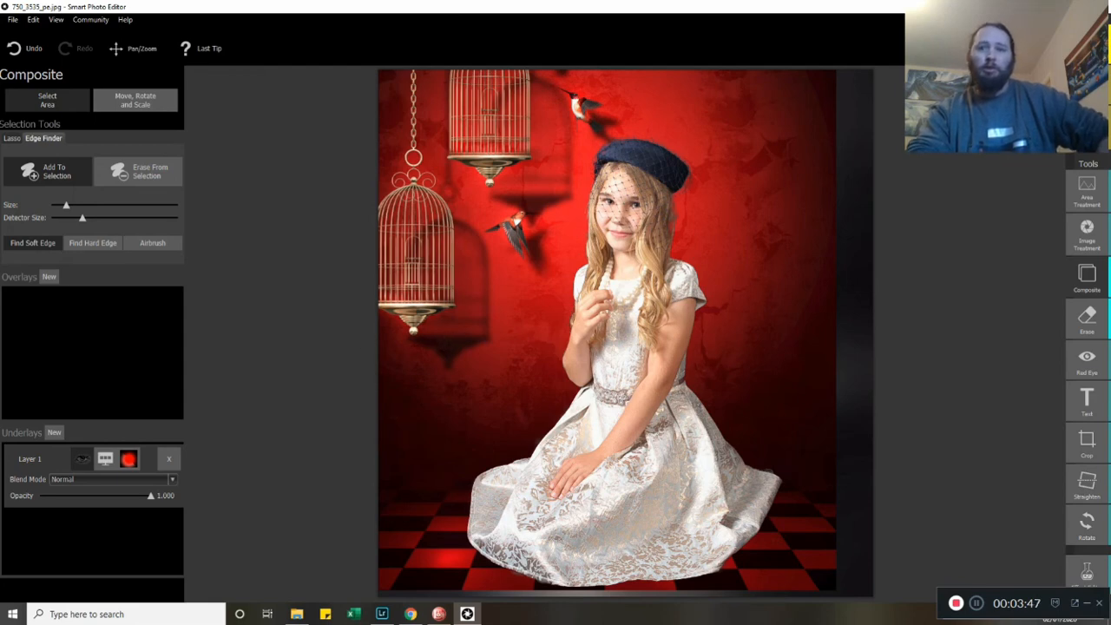
mouse_move(1016, 427)
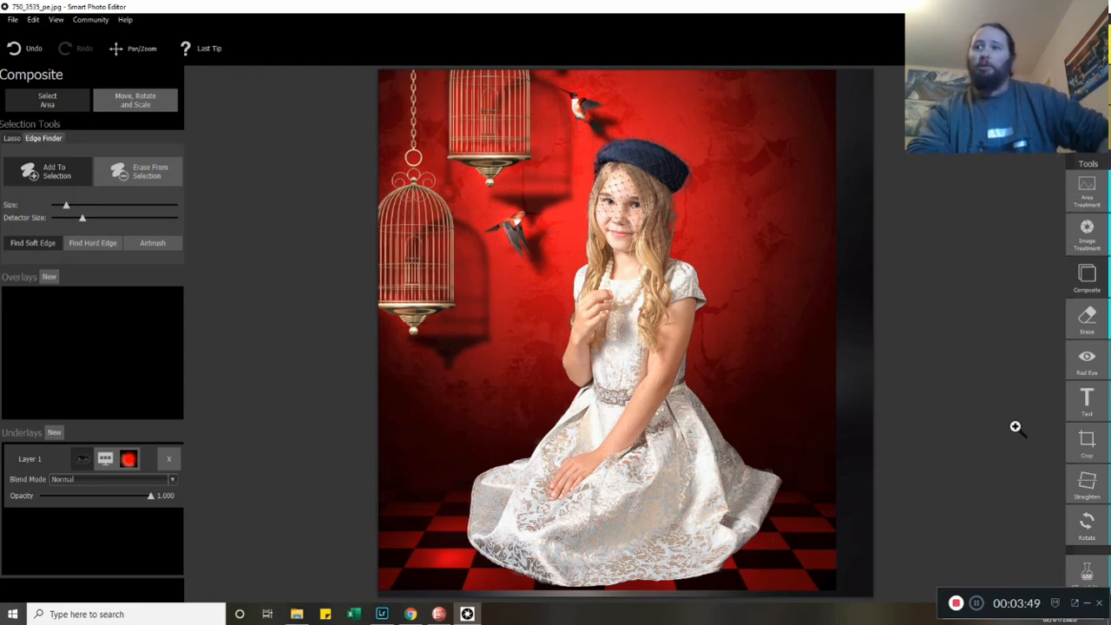
click(1087, 443)
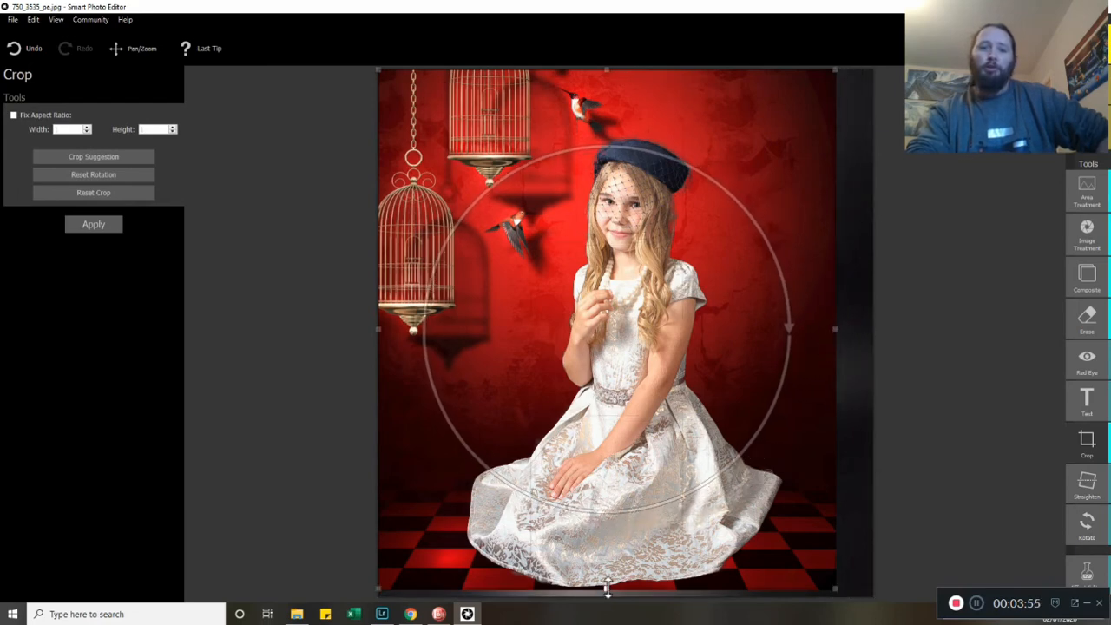
Step: Apply a crop that trims the dark strip off the composite's right edge
click(94, 224)
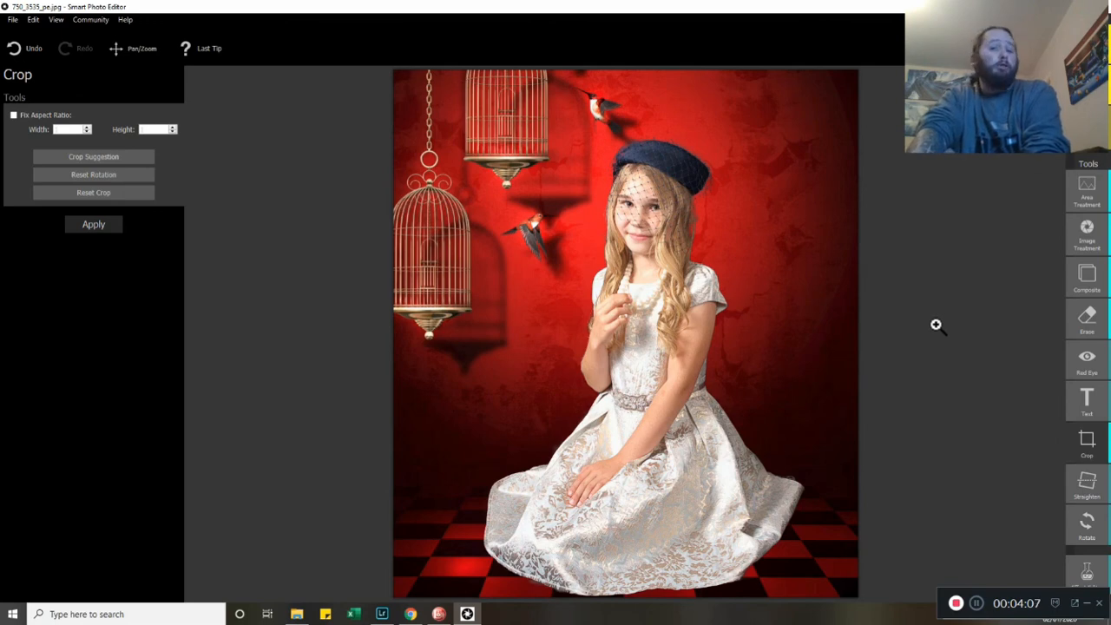
mouse_move(906, 309)
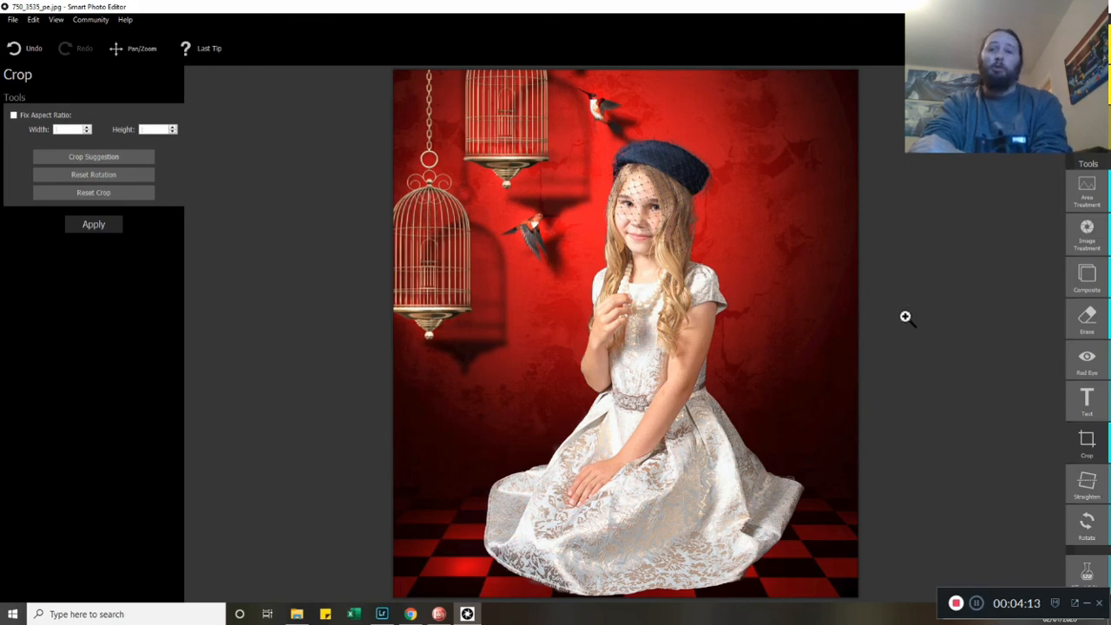
mouse_move(896, 347)
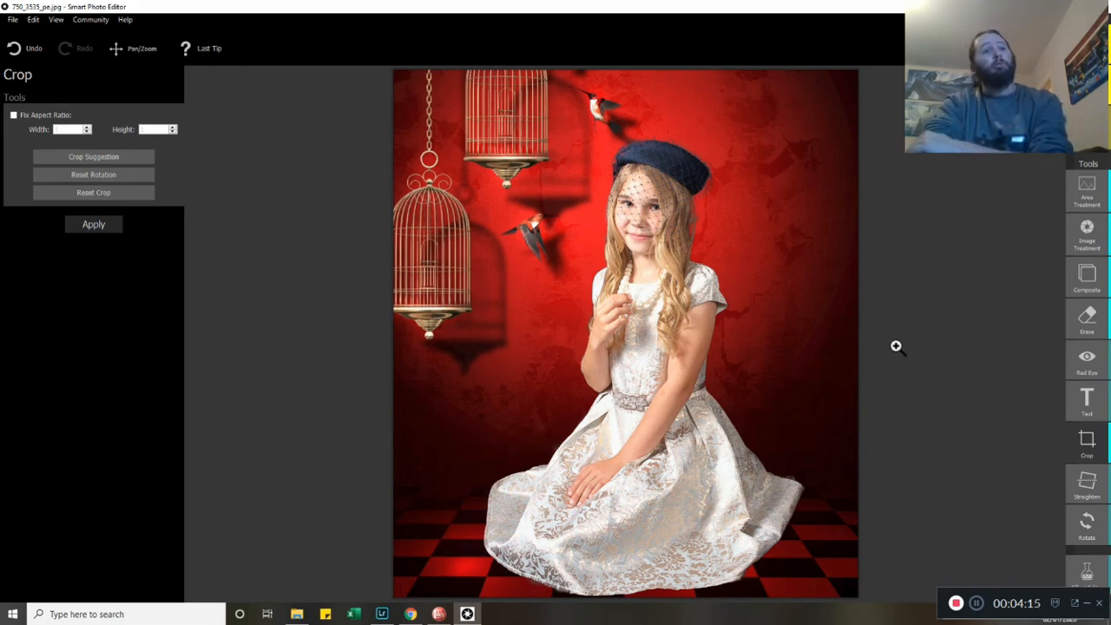
mouse_move(931, 337)
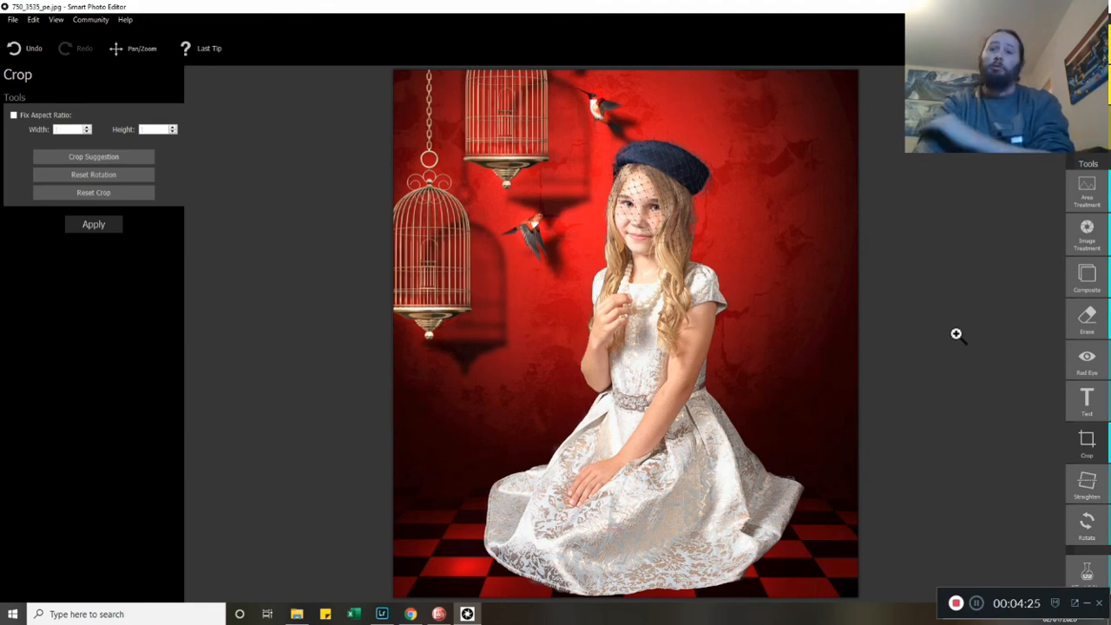
mouse_move(1007, 325)
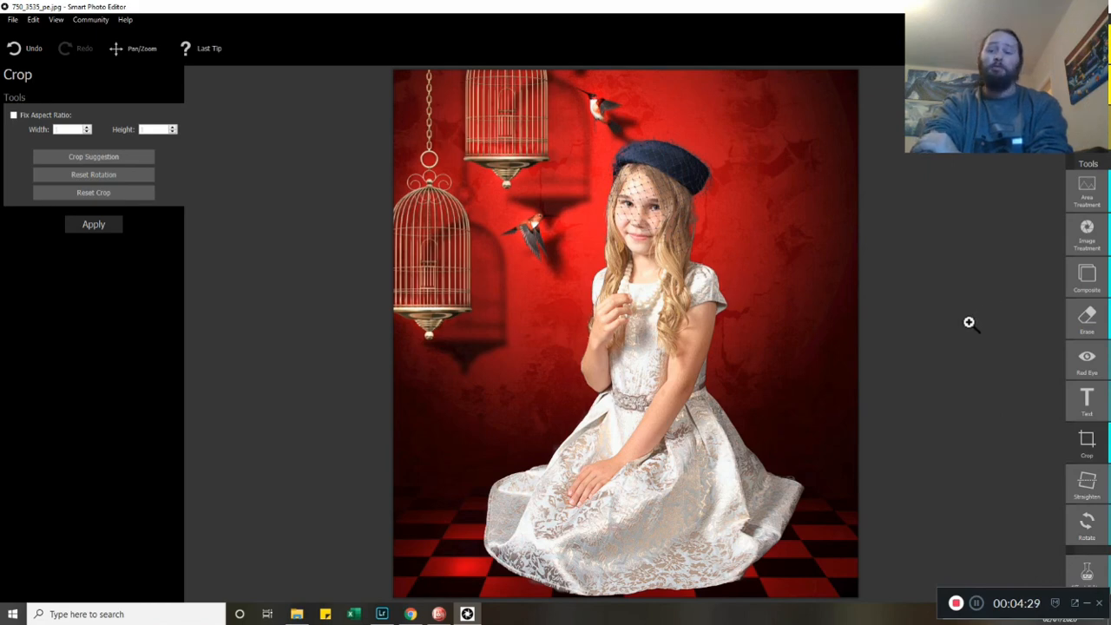
mouse_move(981, 325)
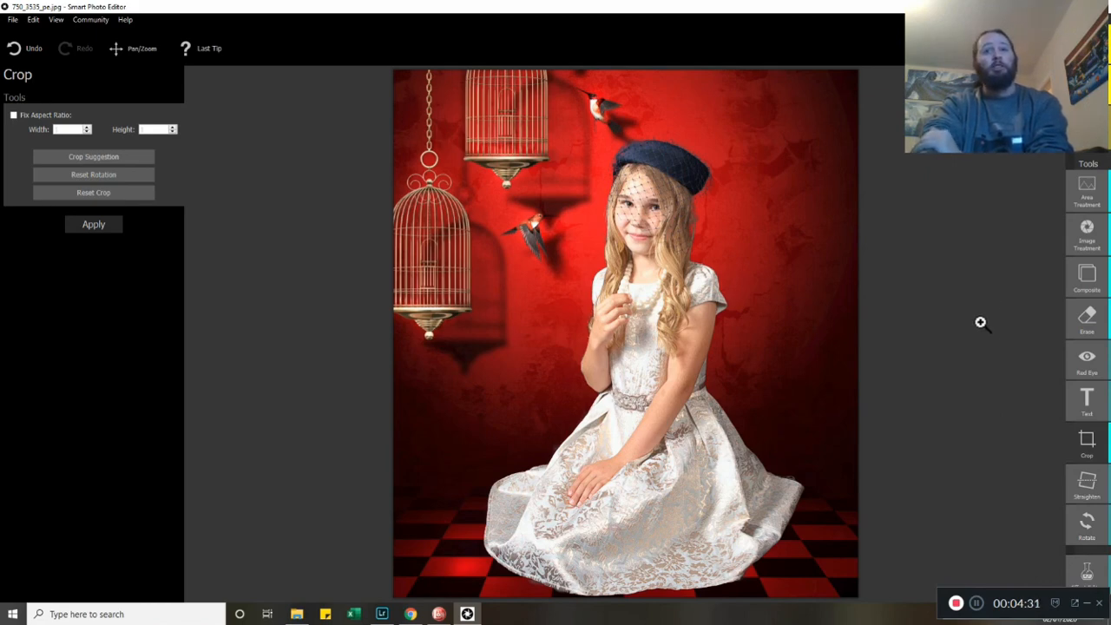